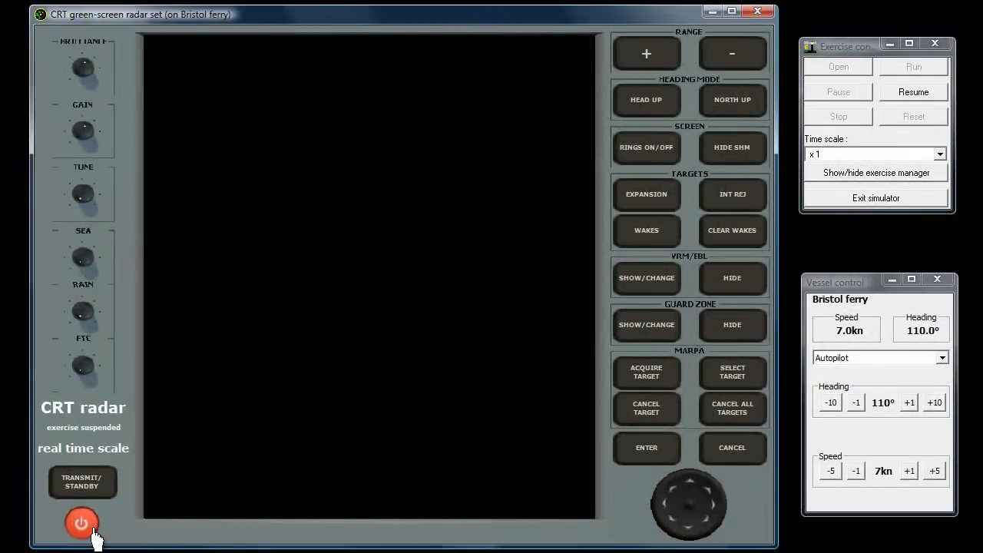
Switch the radar on into standby, then start transmitting to show the radar picture
click(81, 522)
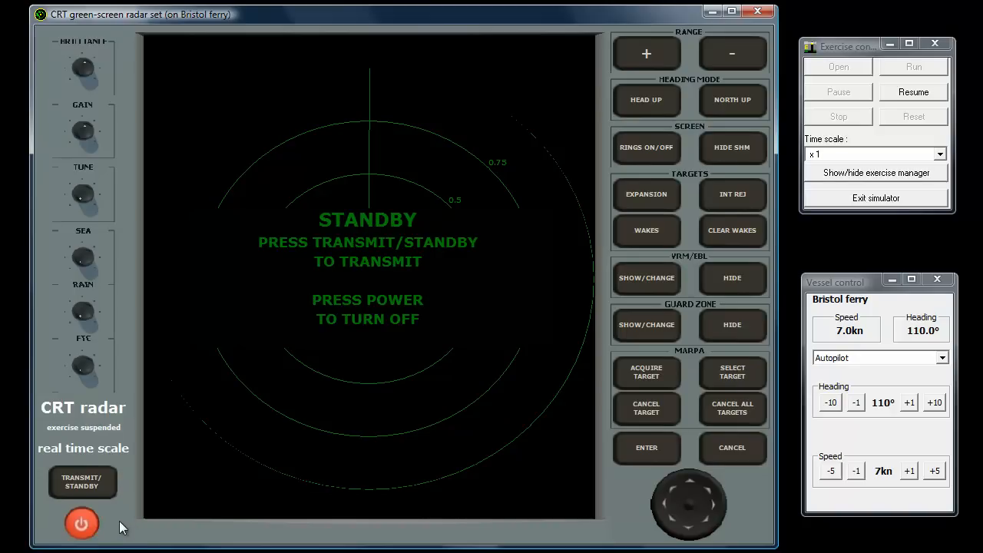
mouse_move(107, 495)
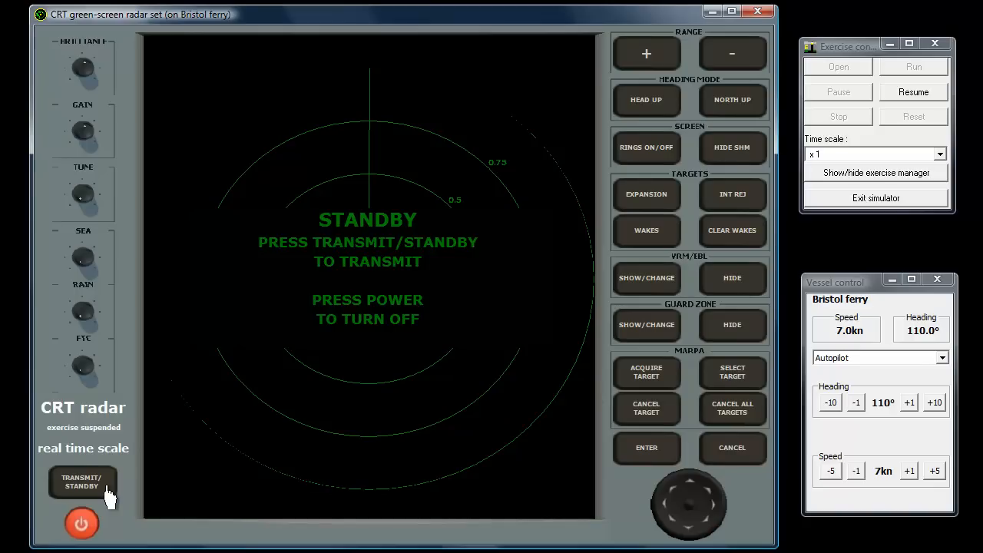
click(82, 482)
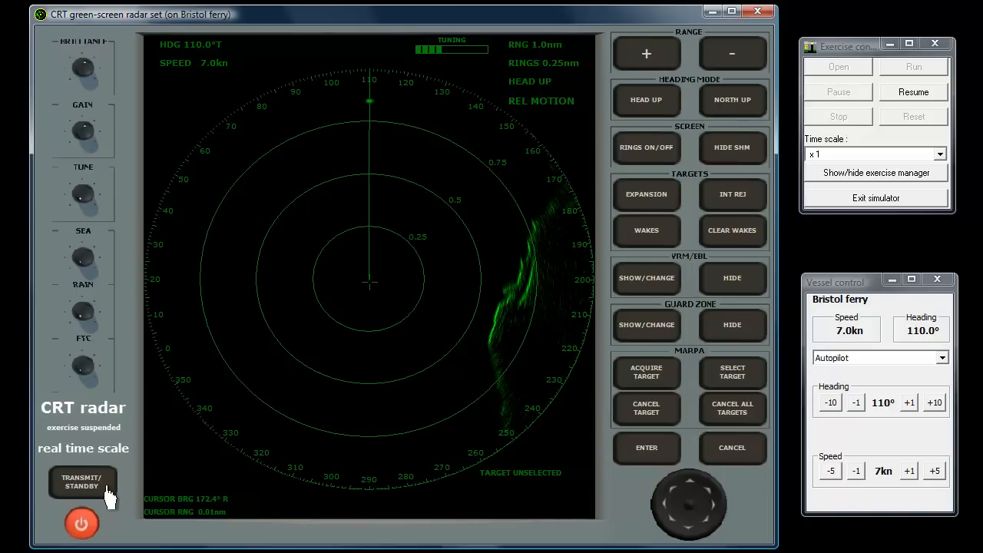
mouse_move(111, 171)
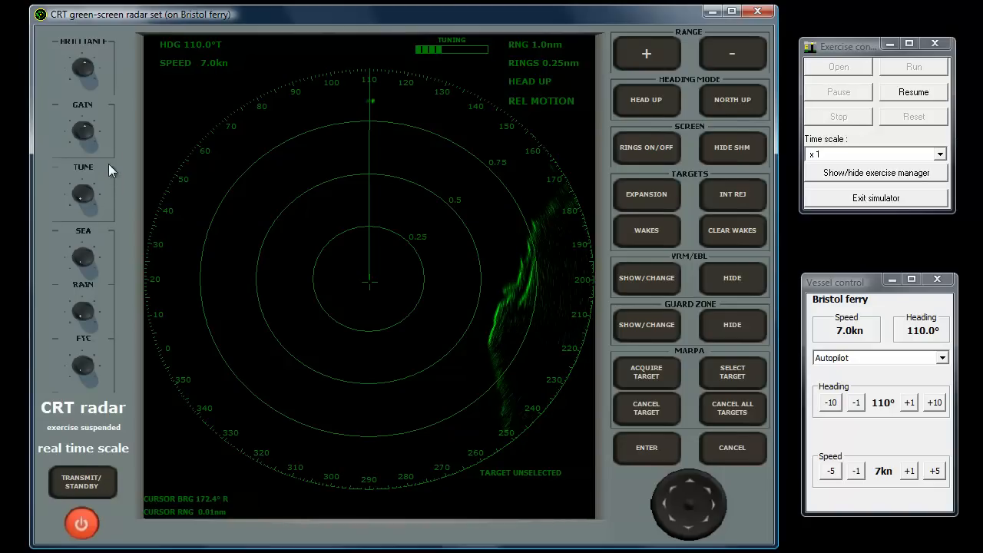
mouse_move(116, 141)
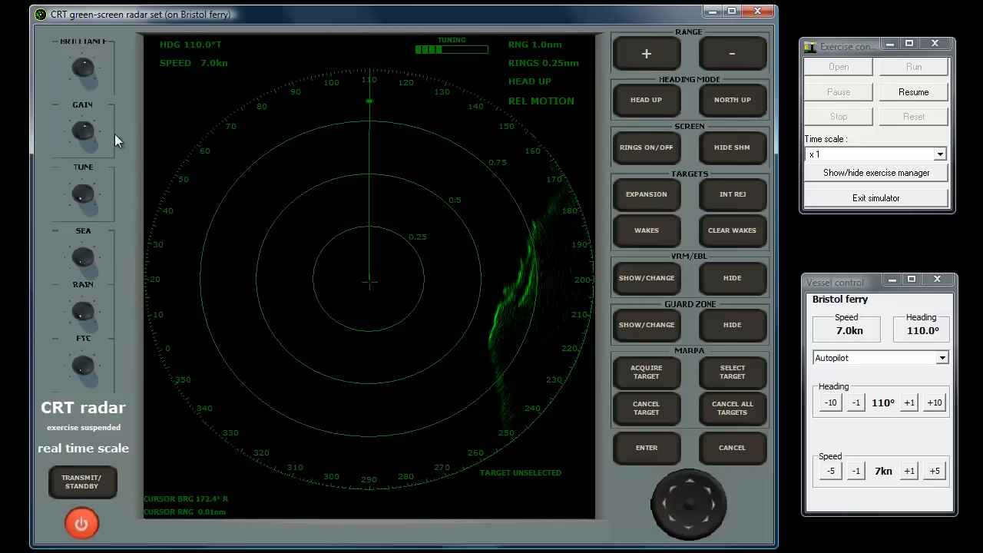
mouse_move(120, 58)
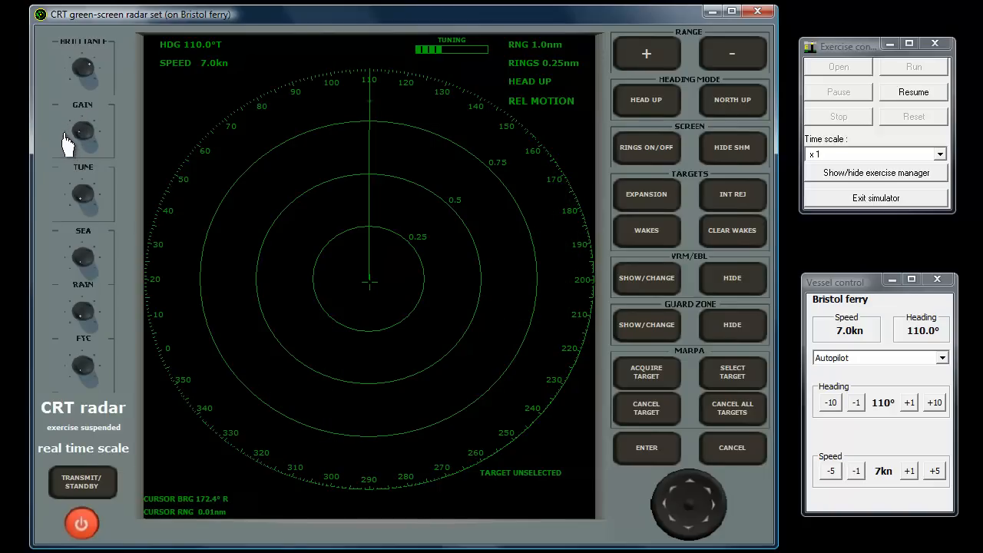
Turn the GAIN down to fade the echoes, then back up to restore them
click(82, 130)
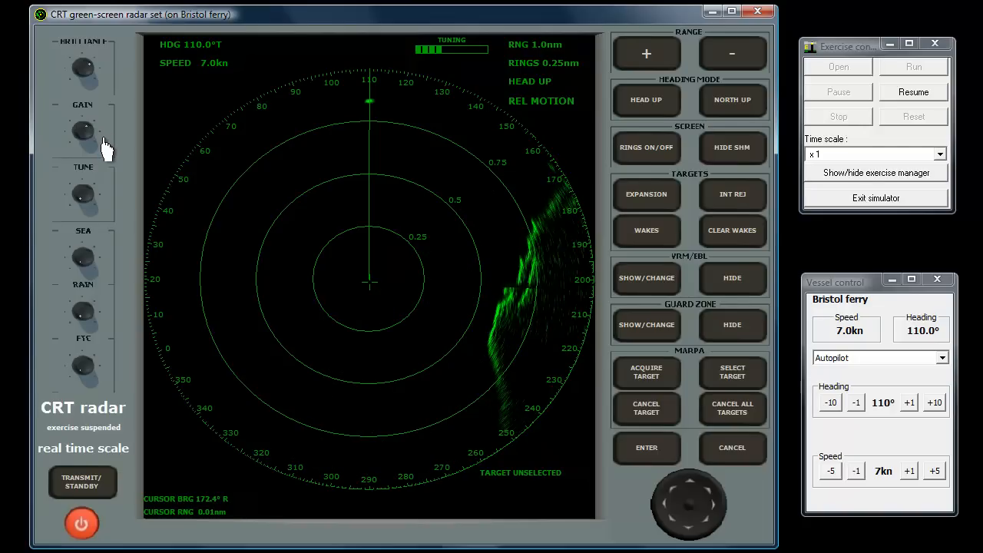
mouse_move(104, 193)
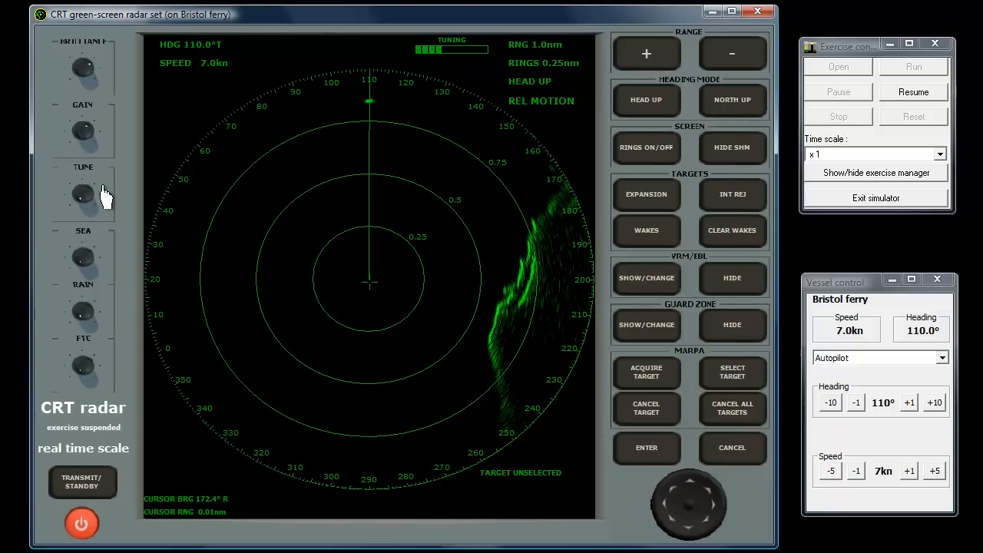
mouse_move(92, 212)
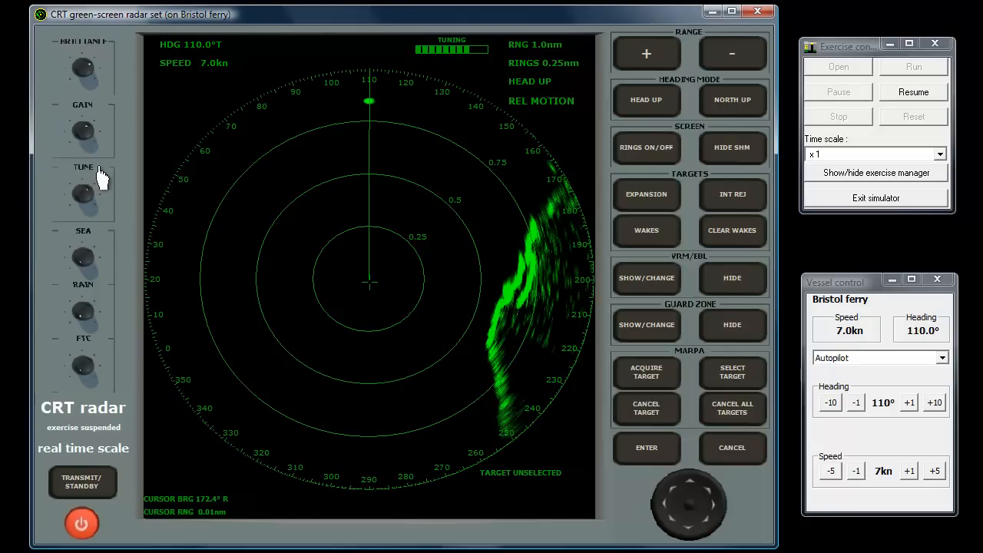
mouse_move(101, 176)
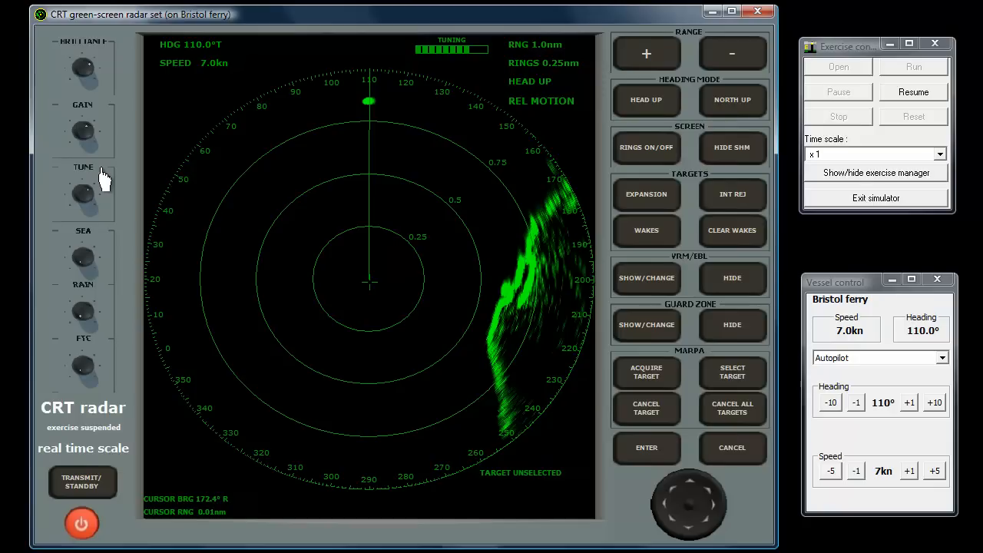
mouse_move(299, 74)
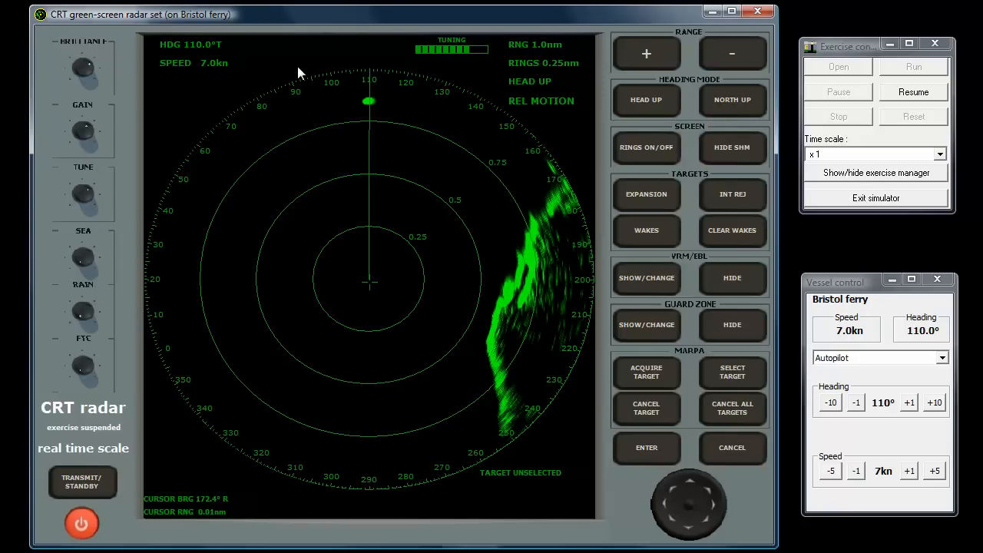
mouse_move(474, 67)
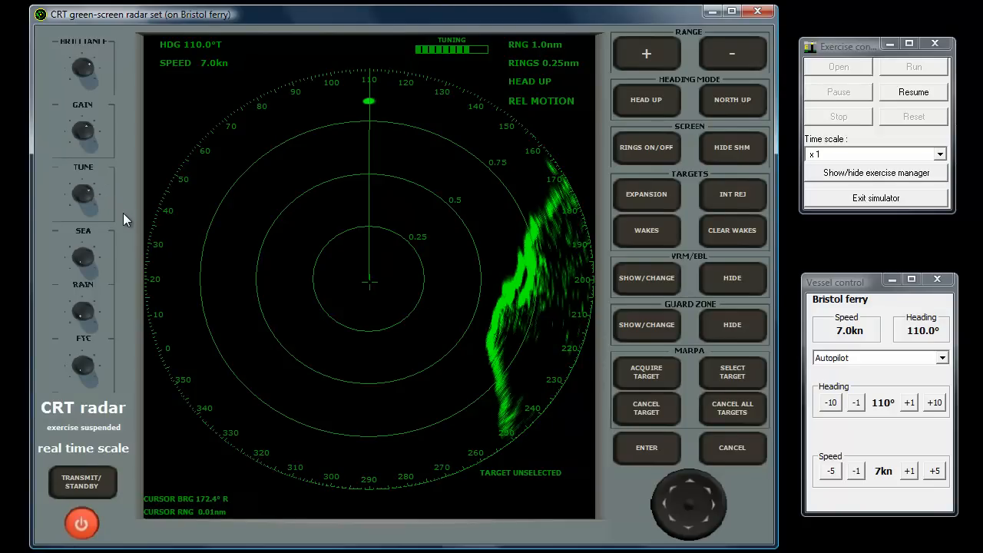
mouse_move(110, 269)
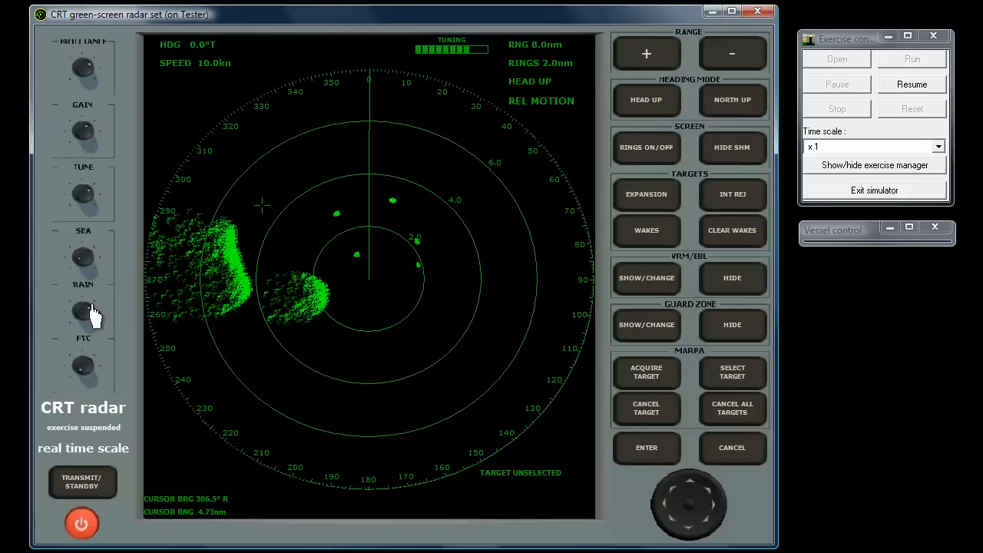
mouse_move(100, 356)
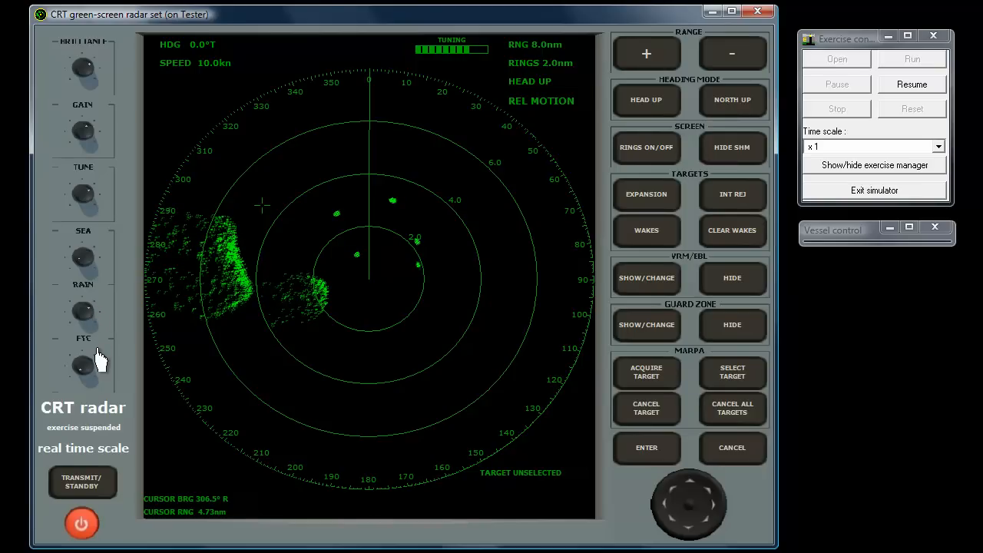
mouse_move(100, 376)
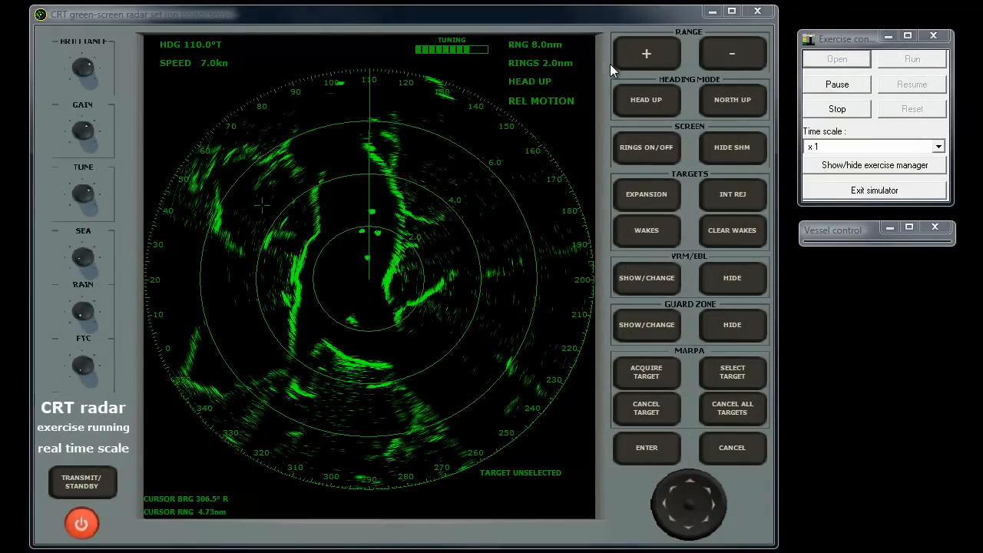
click(645, 52)
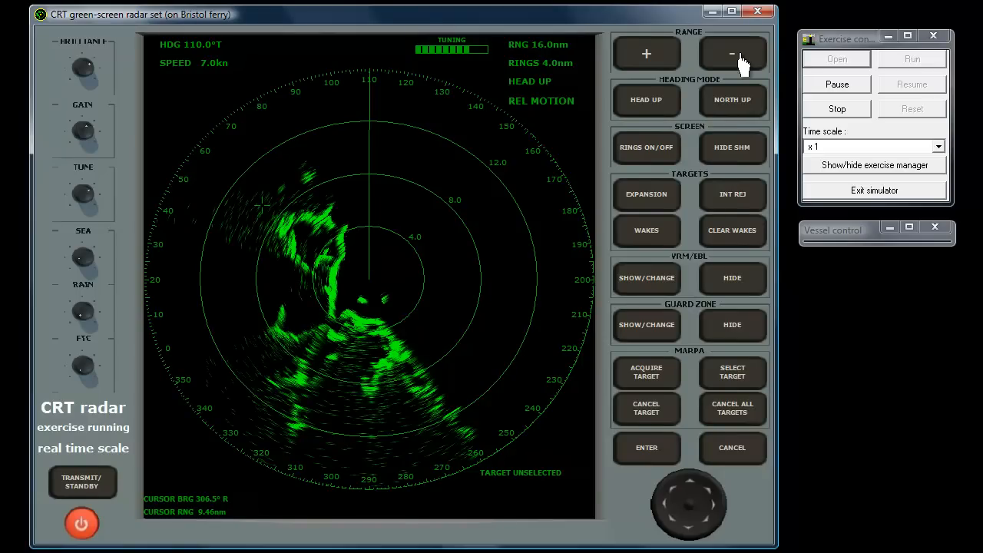
click(731, 52)
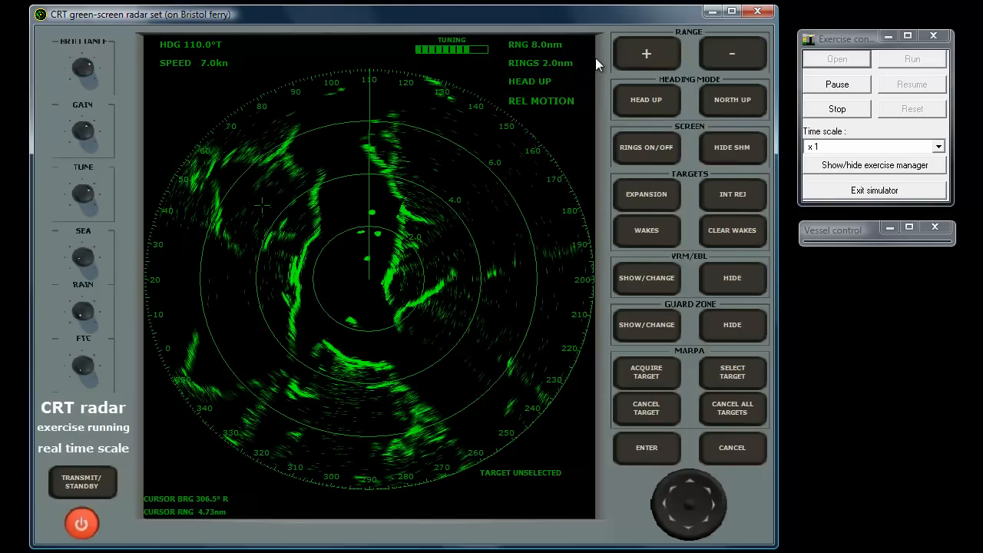
mouse_move(602, 68)
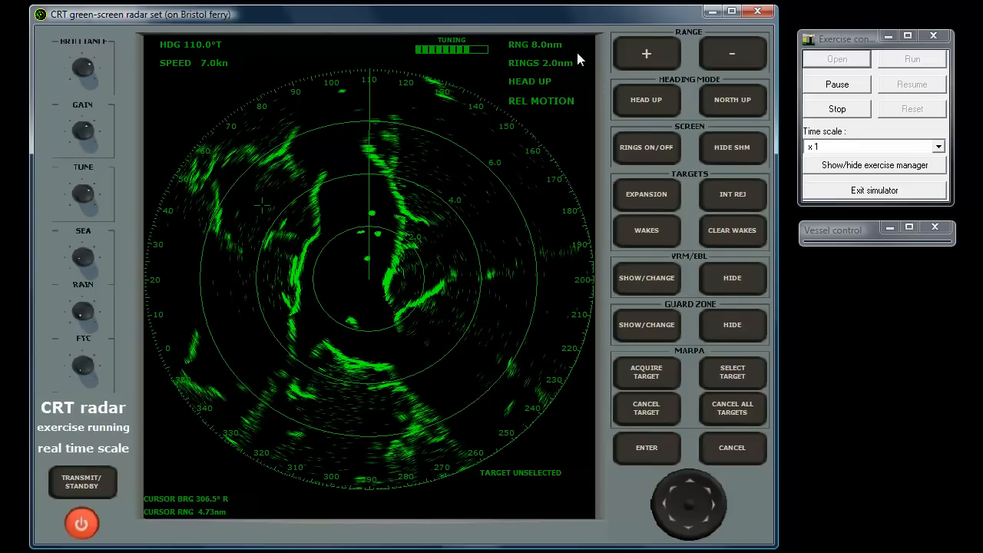
mouse_move(602, 135)
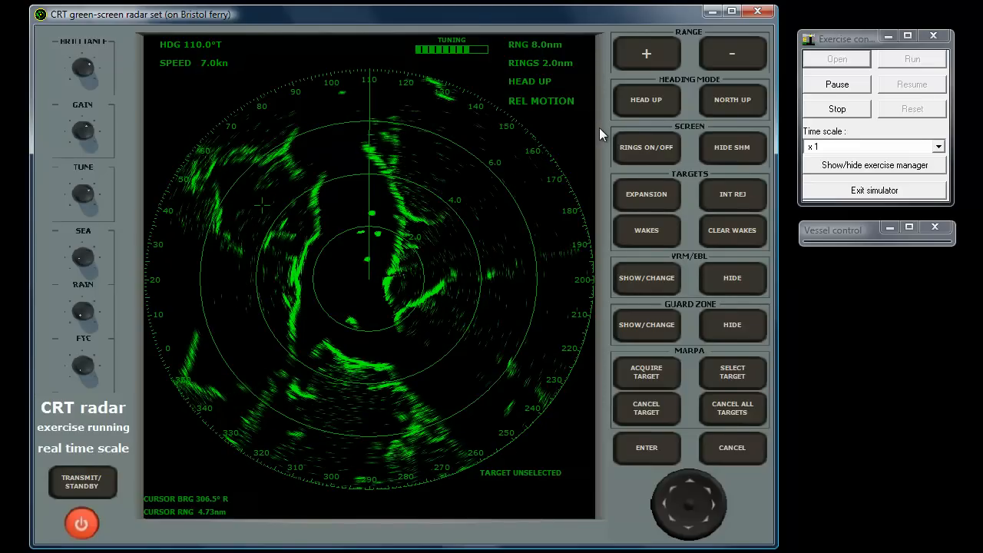
mouse_move(688, 110)
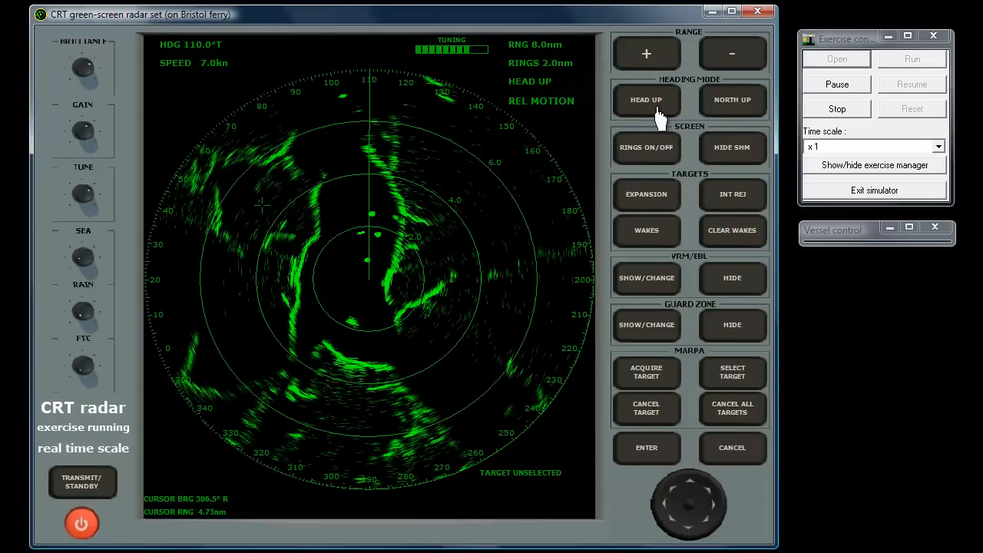
click(731, 100)
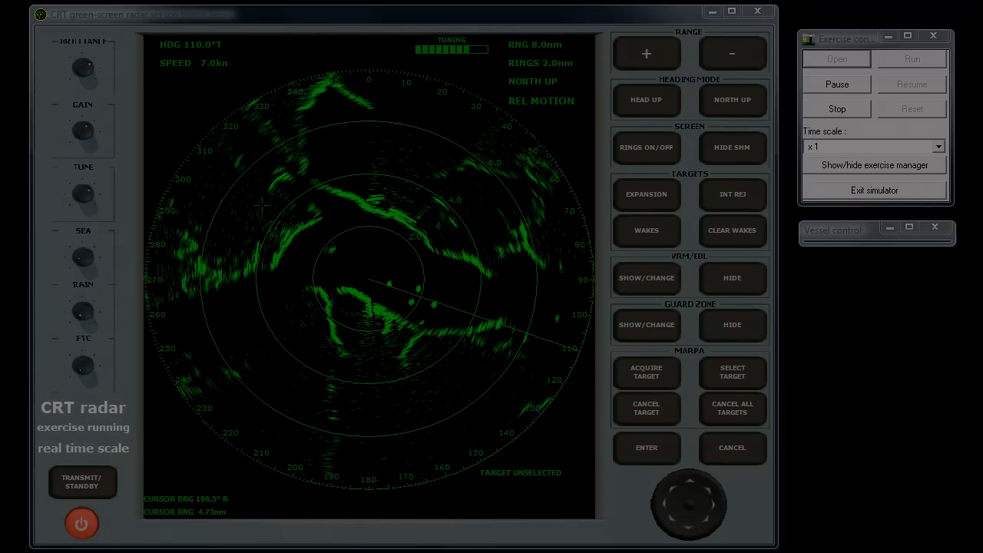
Reduce the range scale from 8 nm to 4 nm with 1 nm rings, north-up
click(731, 52)
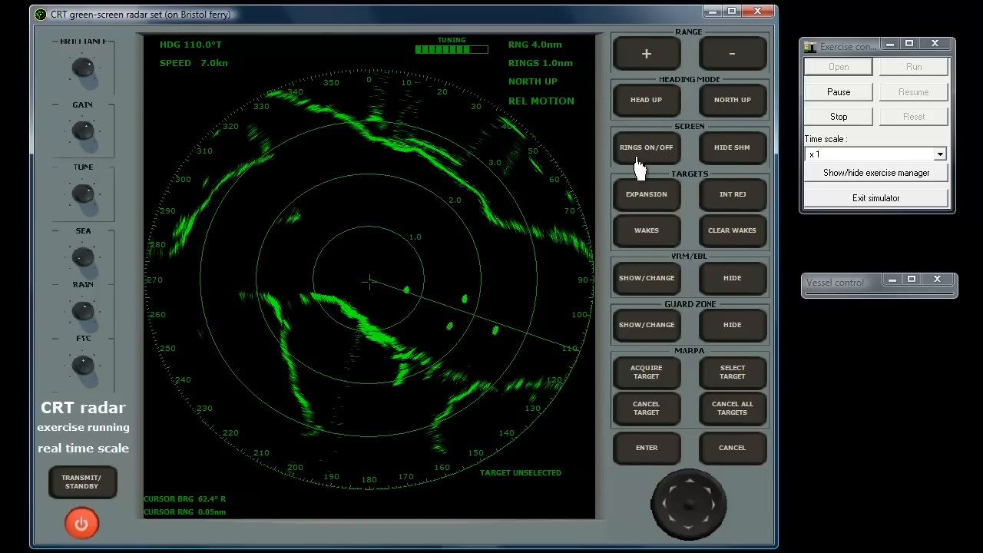
click(645, 147)
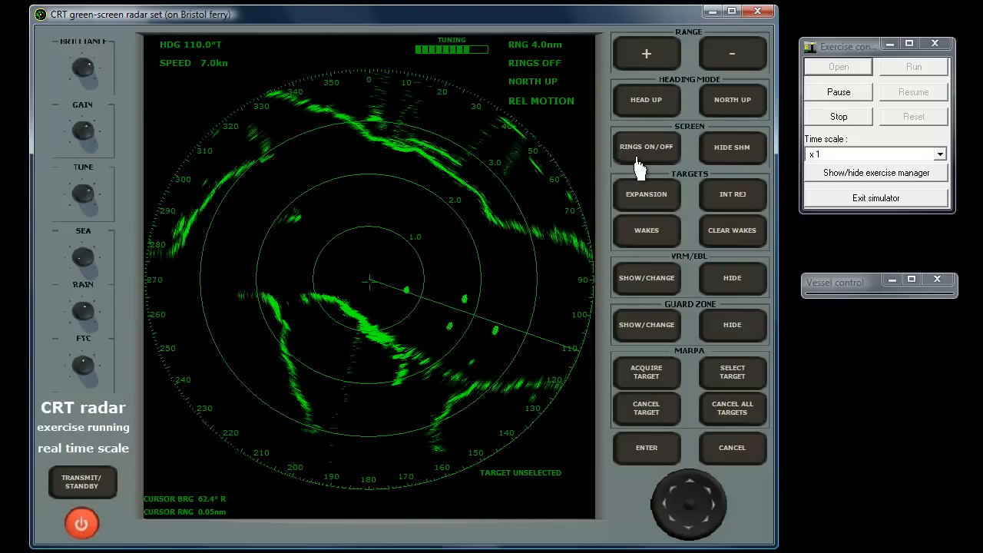
click(645, 148)
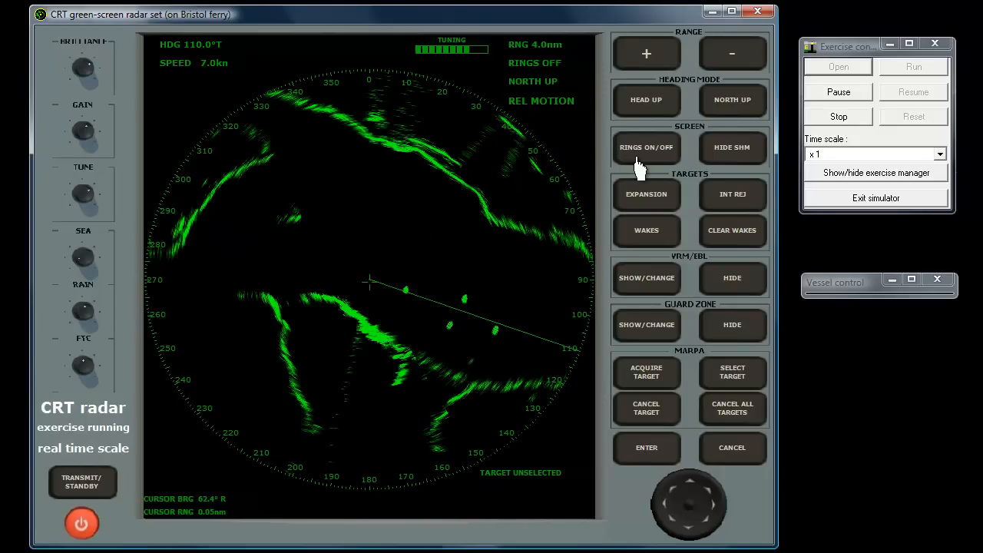
click(645, 147)
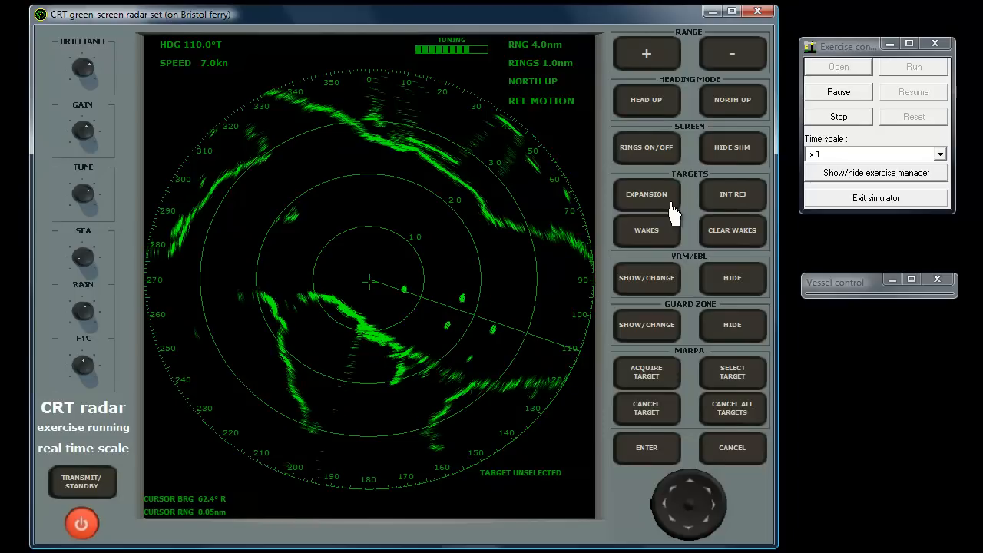
click(645, 194)
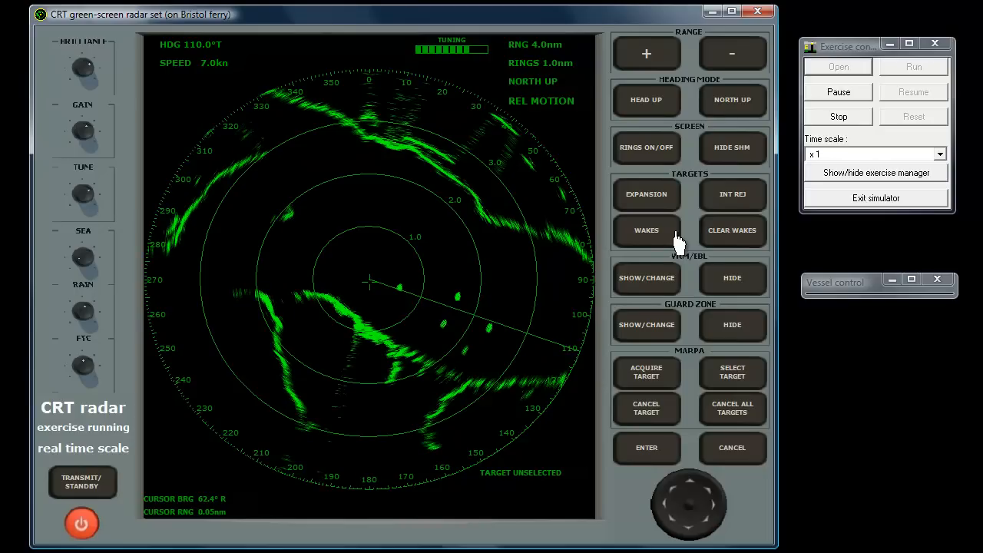
Enable WAKES so the target echoes show trailing wakes
click(645, 231)
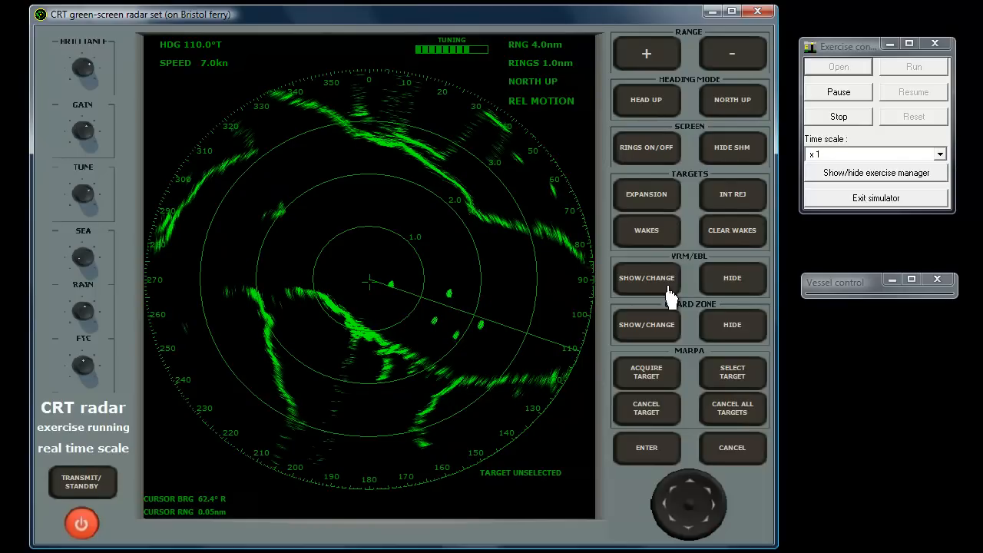
Hide the fixed range rings and show a VRM circle near 1.33 nm with an EBL line
click(645, 148)
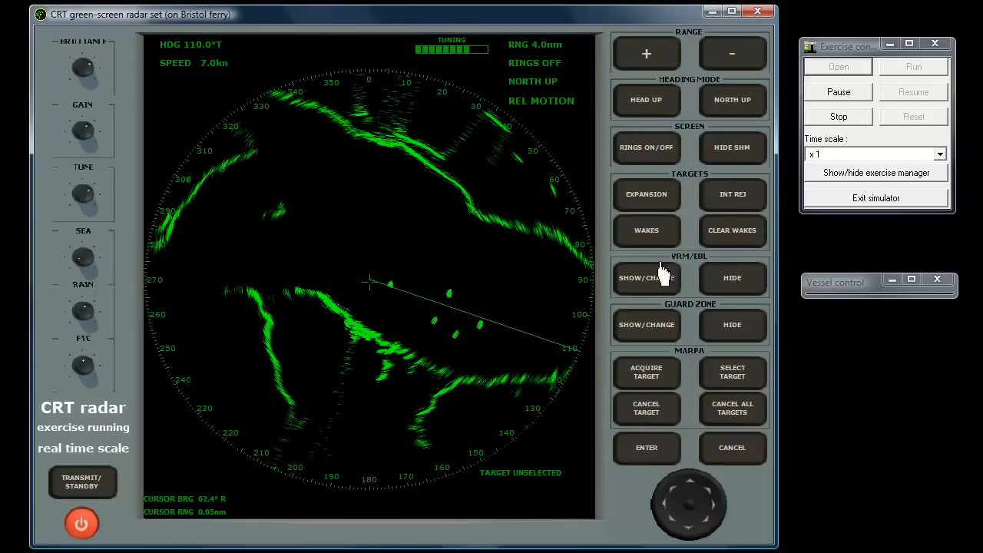
mouse_move(657, 295)
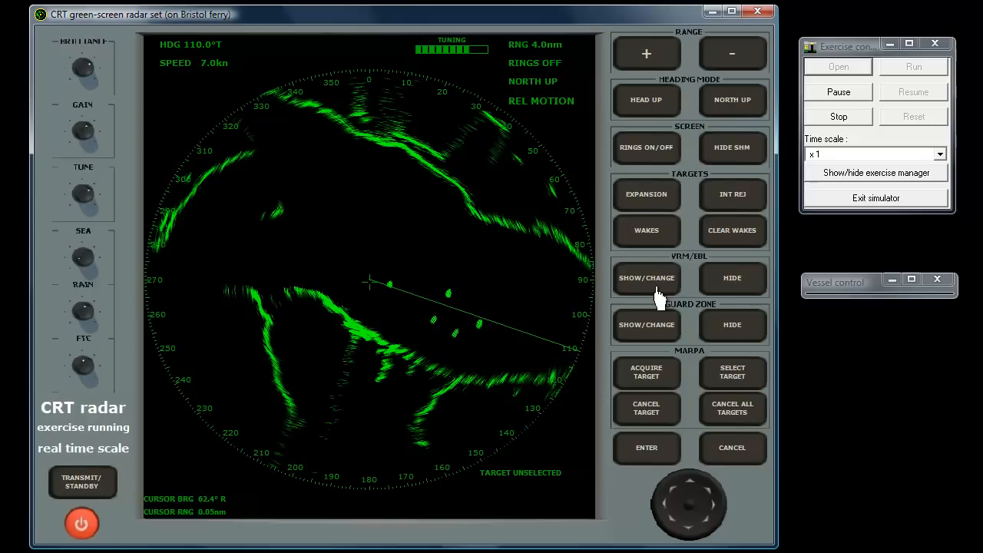
click(645, 277)
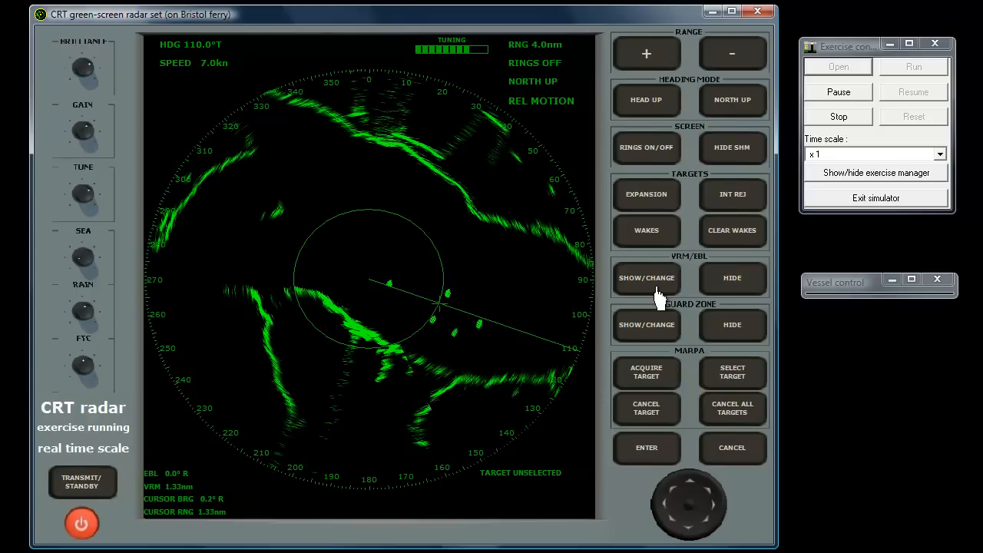
mouse_move(682, 491)
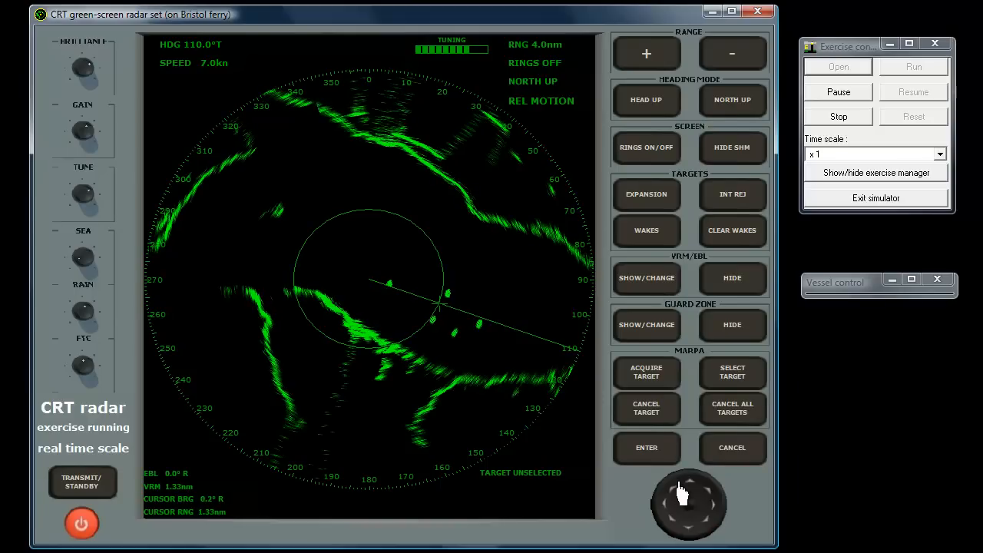
mouse_move(707, 507)
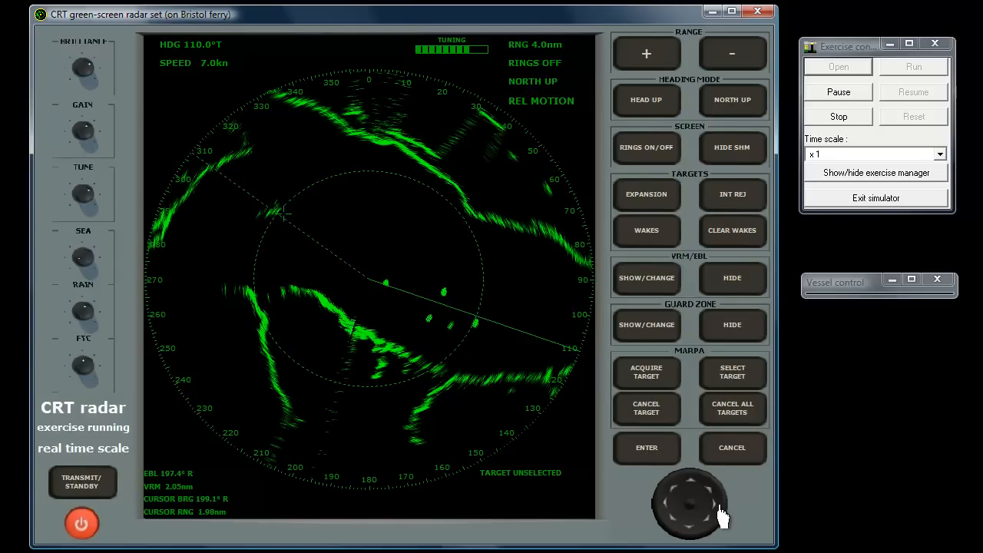
mouse_move(398, 213)
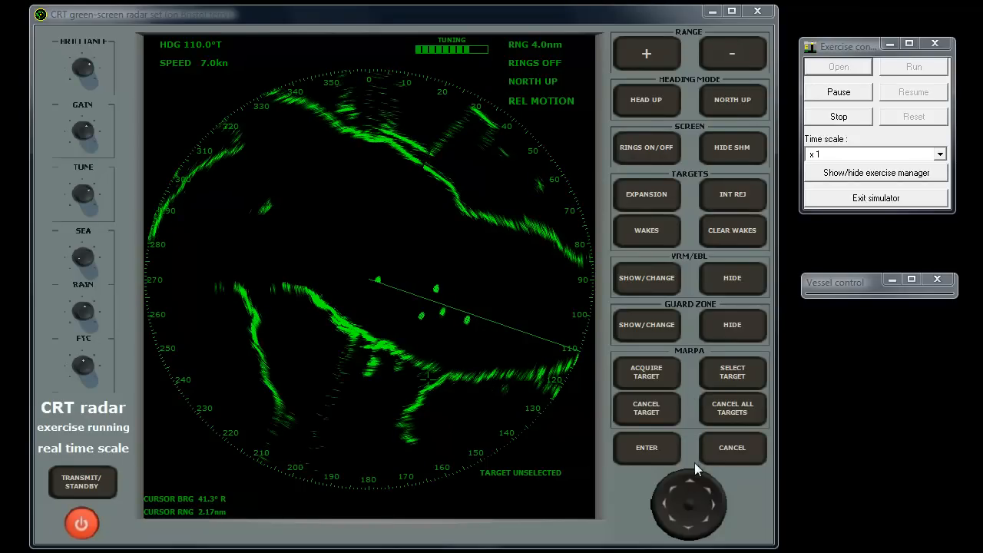
mouse_move(664, 520)
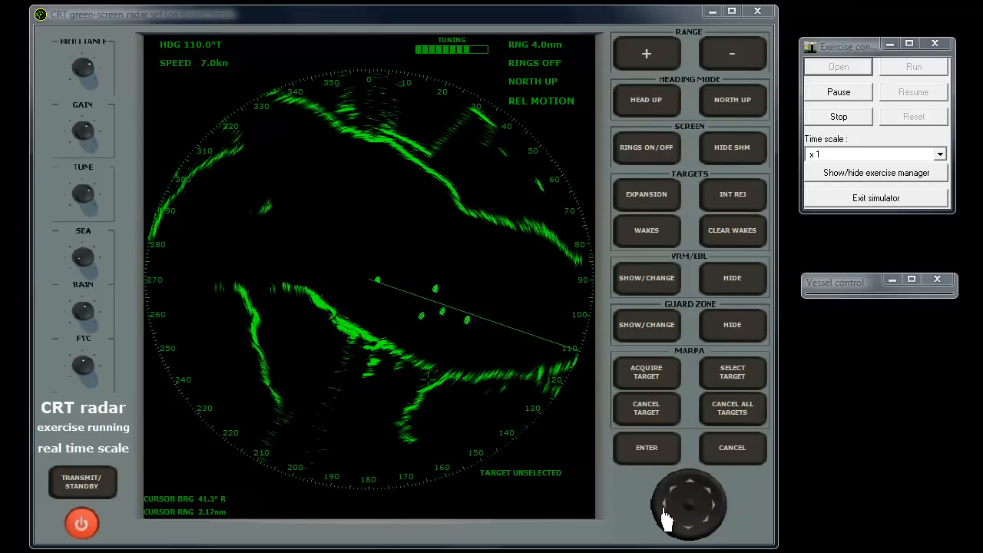